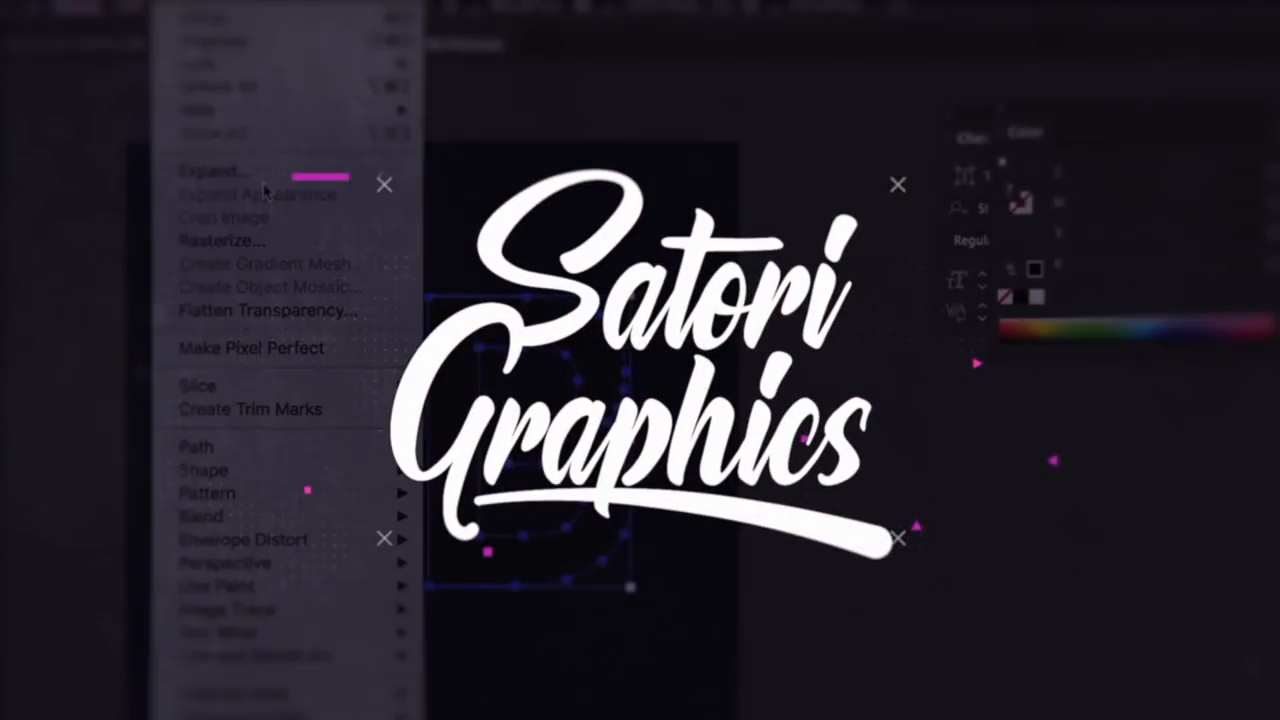
Pick the Spiral Tool and open its dialog showing 50 pt radius, 80% decay, 10 segments.
click(210, 171)
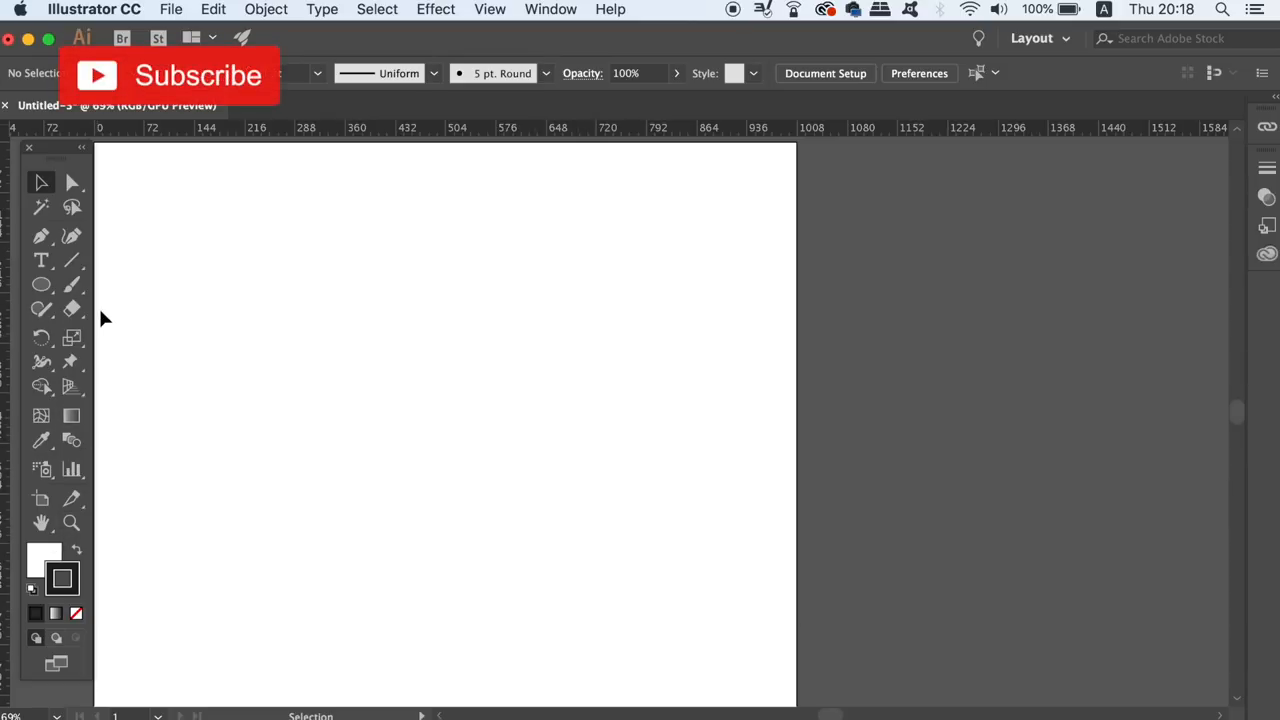
mouse_move(85, 283)
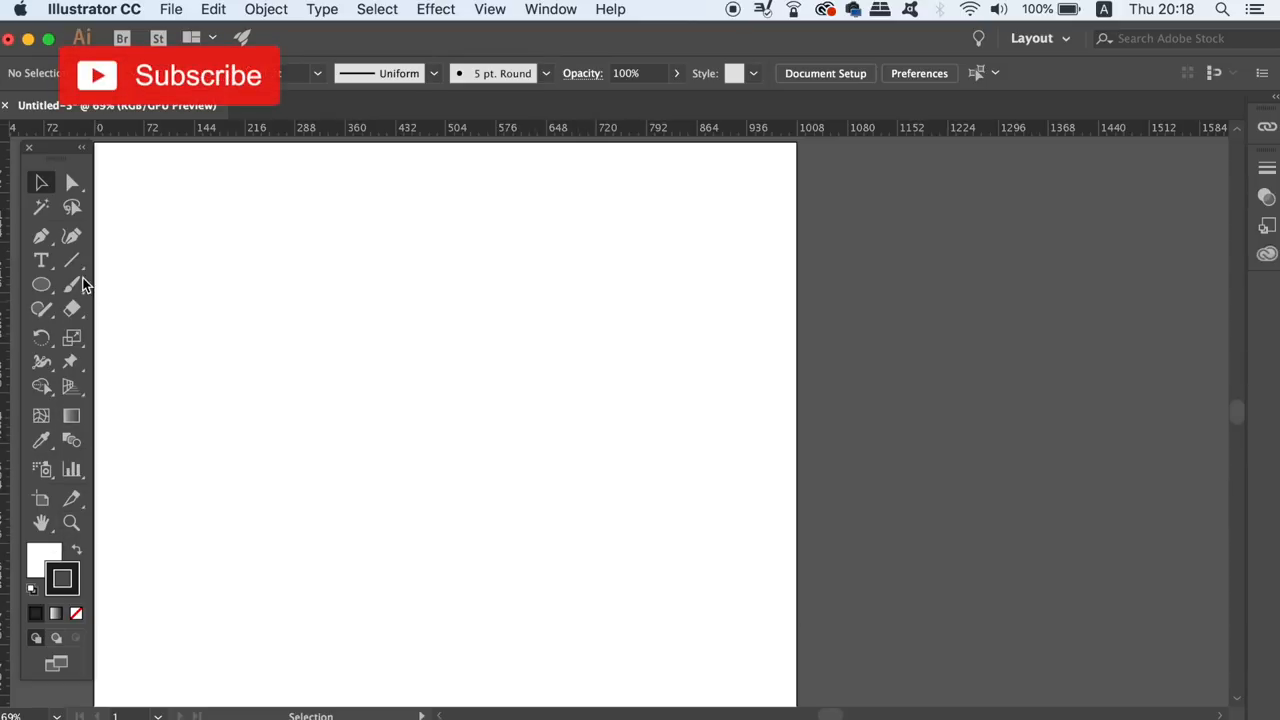
click(73, 261)
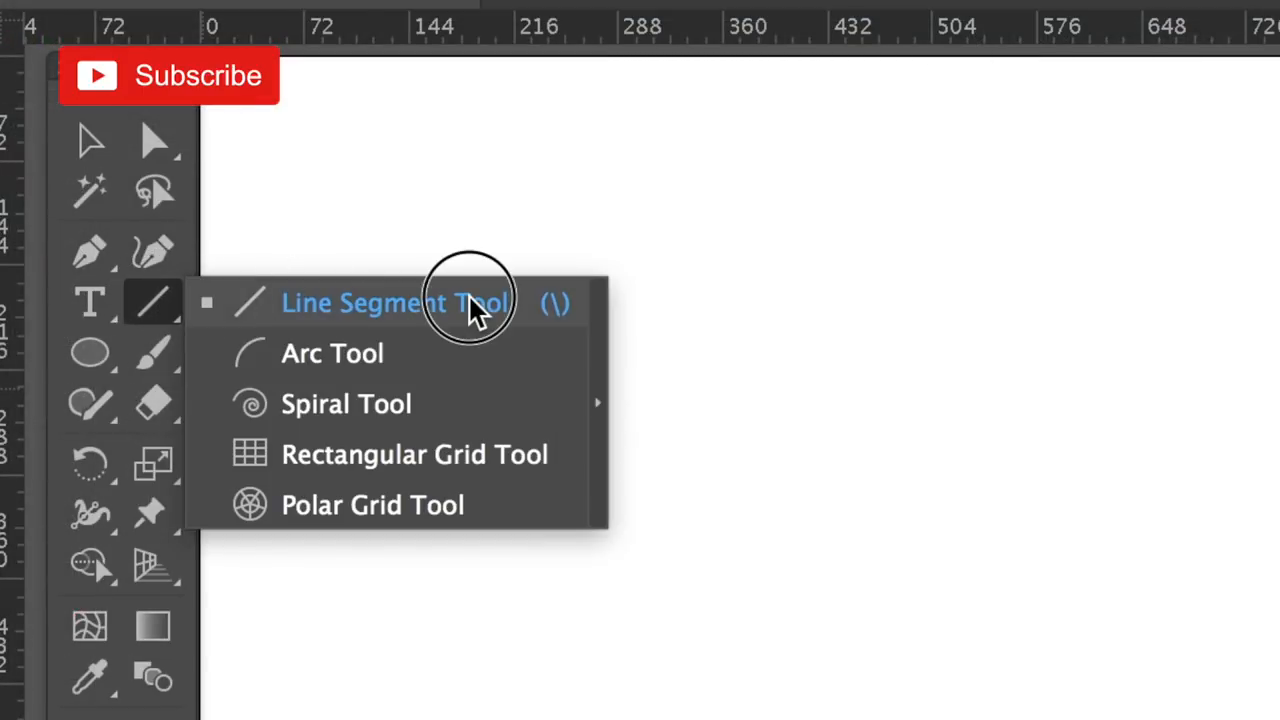
mouse_move(450, 415)
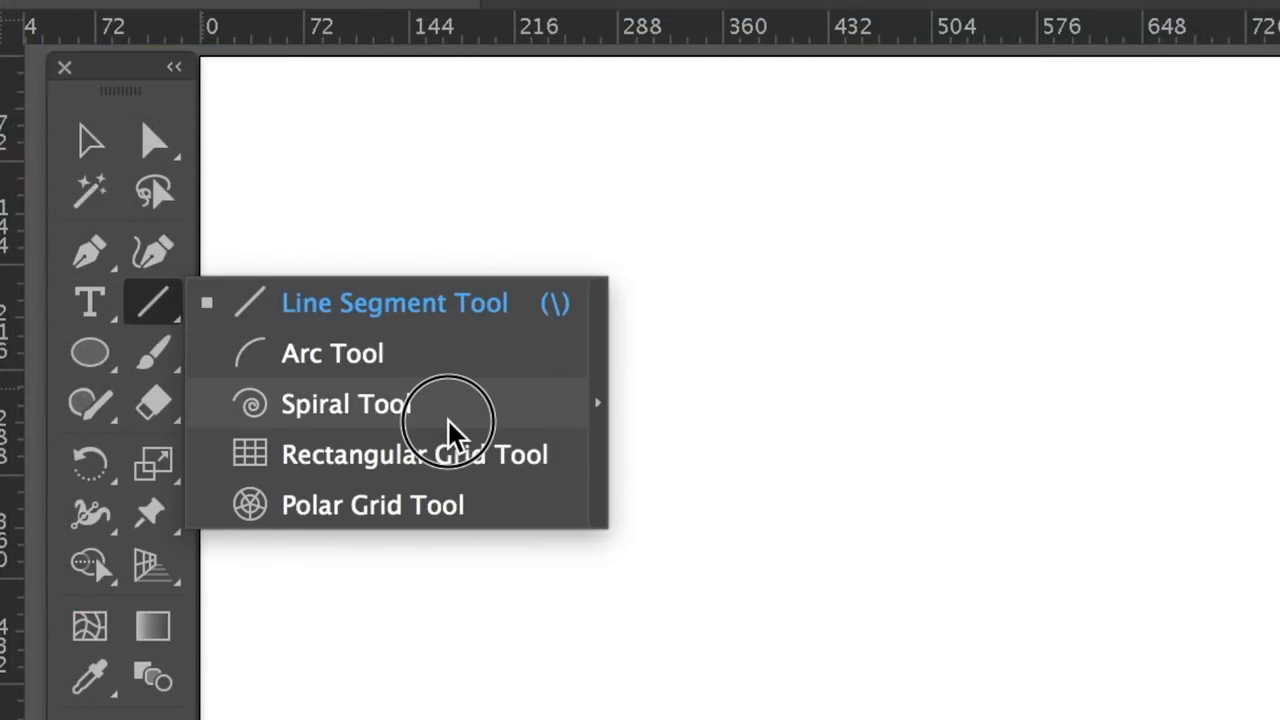
click(345, 403)
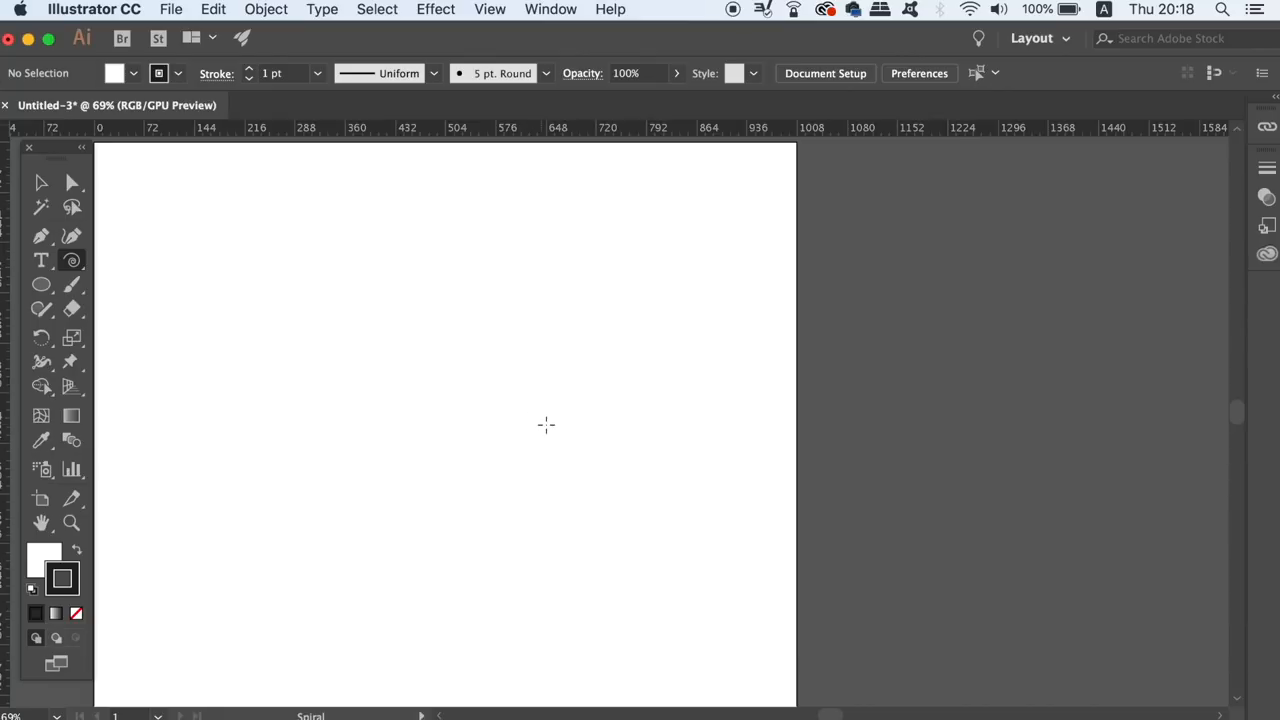
click(546, 423)
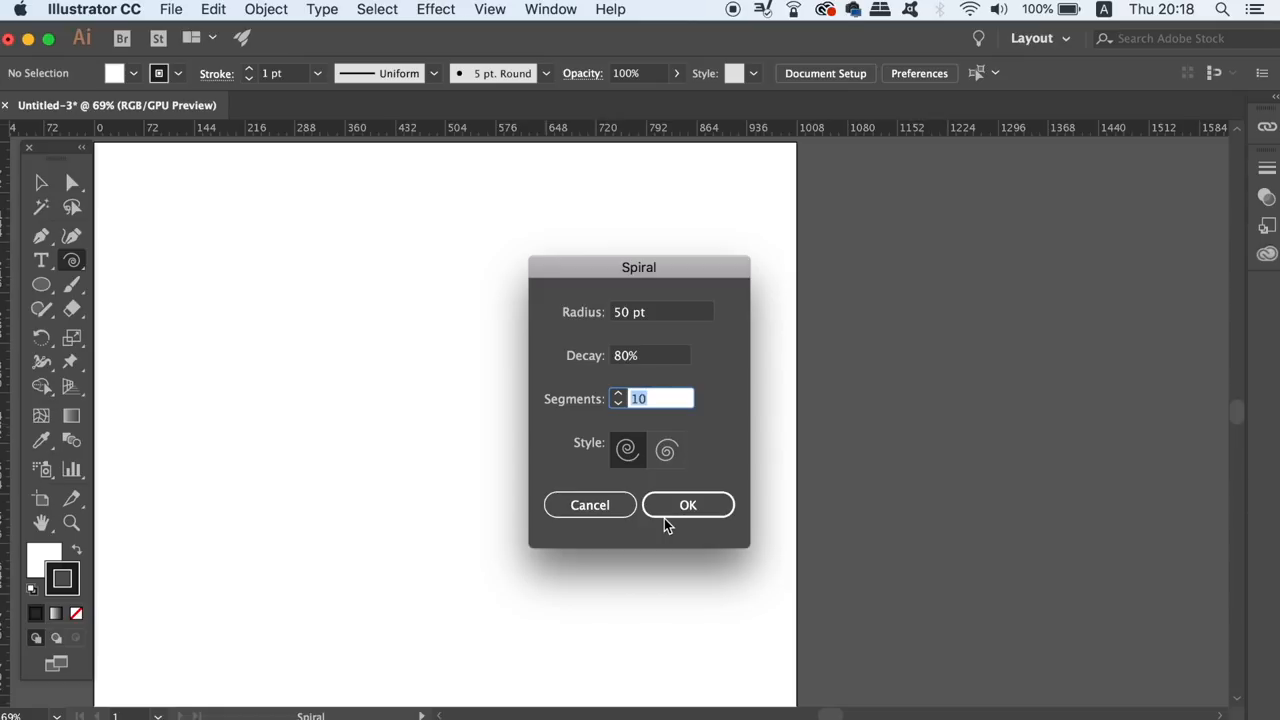
Create the 50 pt spiral, scale it up, and park it on the pasteboard to the right.
click(688, 504)
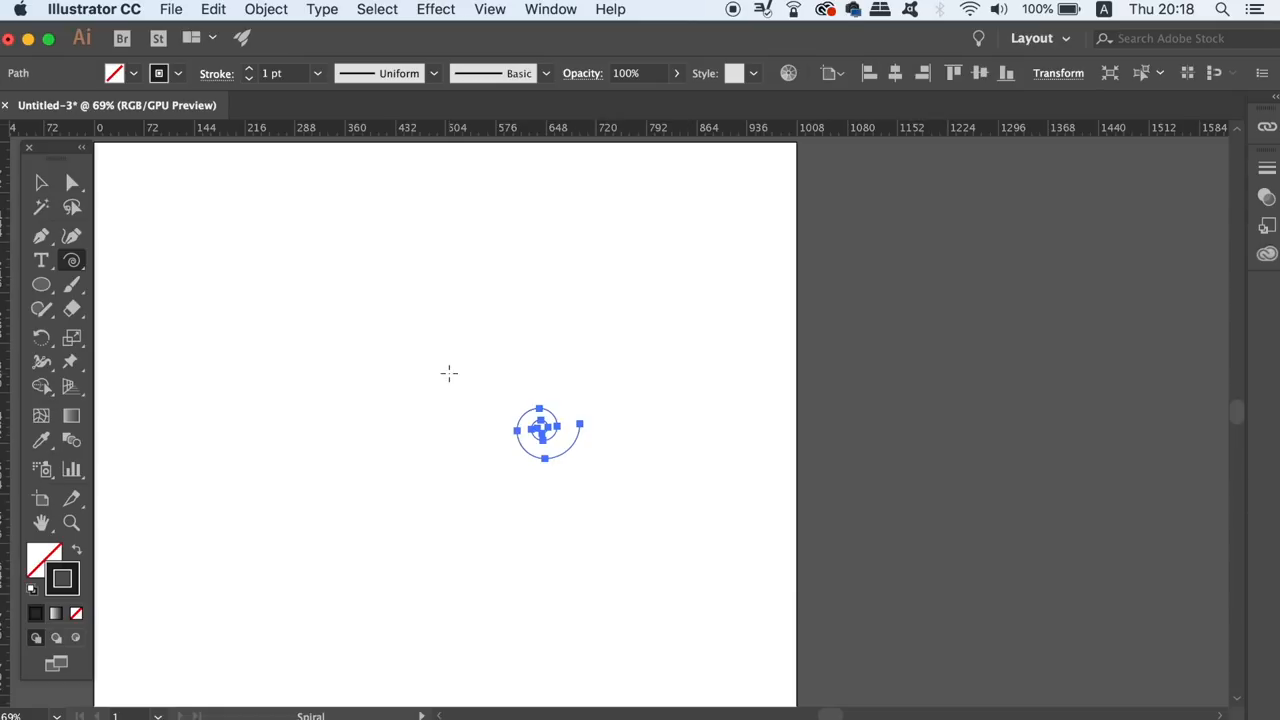
key(v)
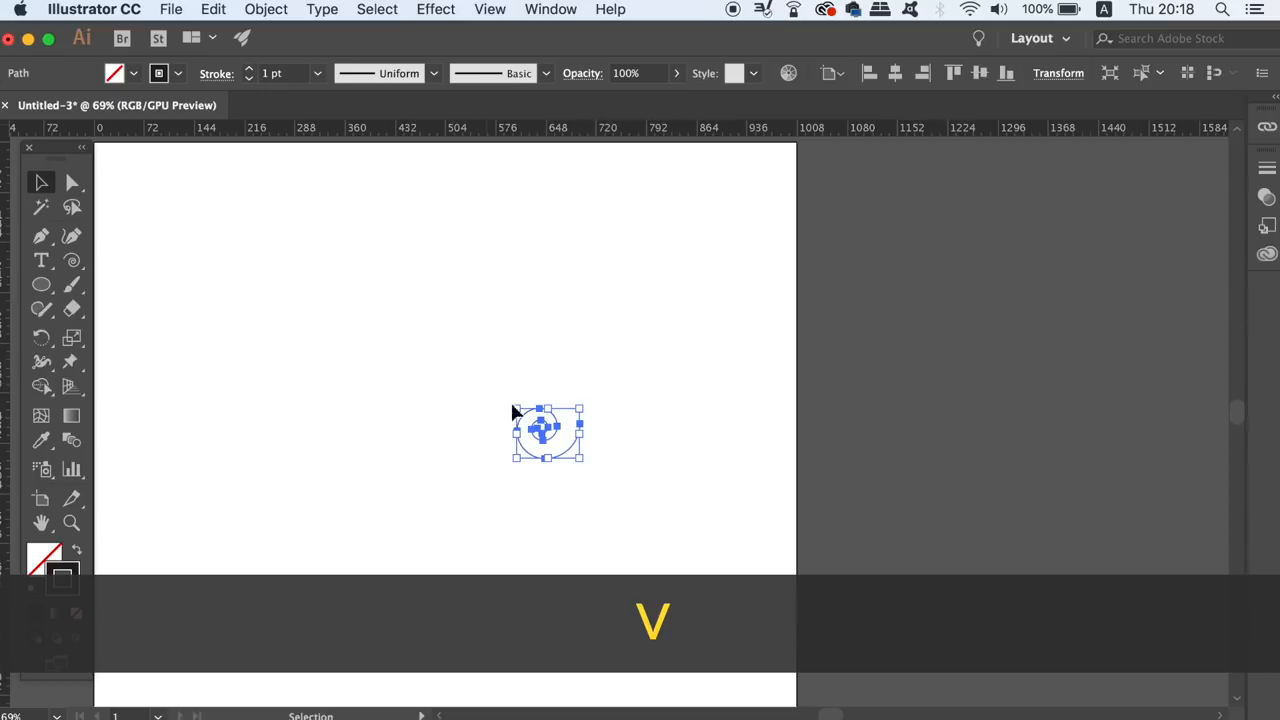
drag(547, 430, 828, 380)
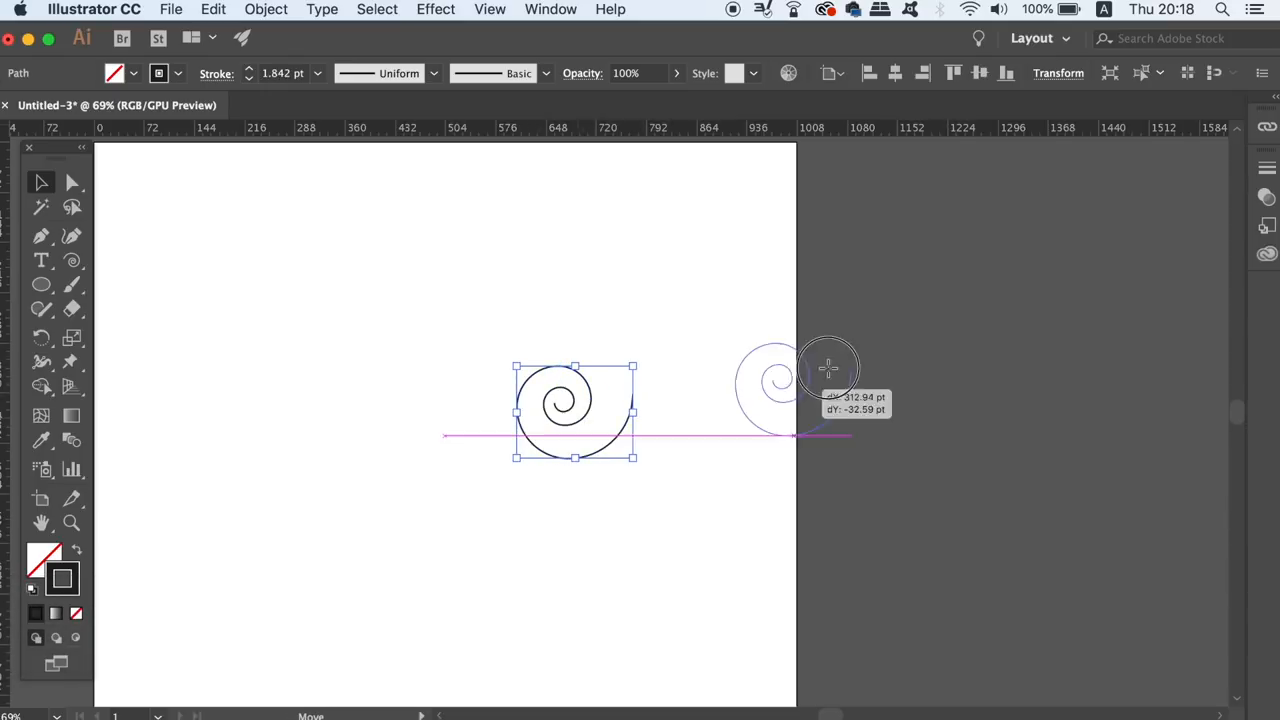
drag(575, 410, 910, 340)
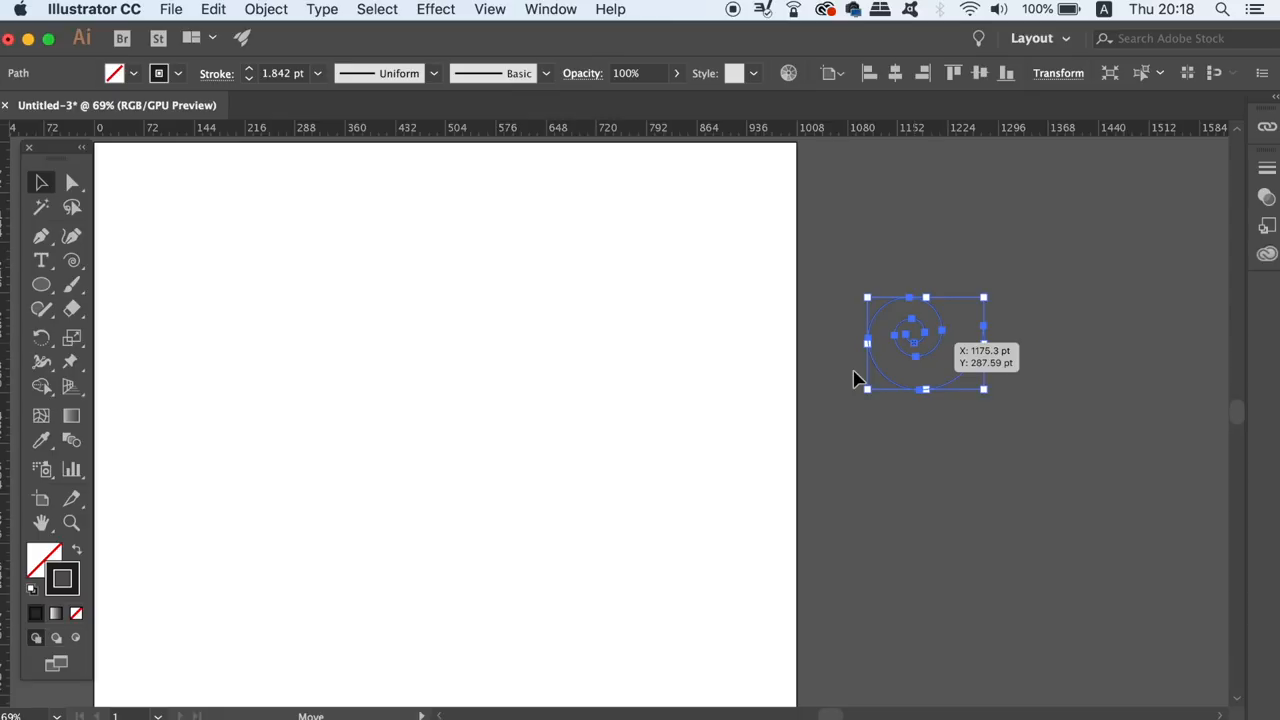
click(446, 347)
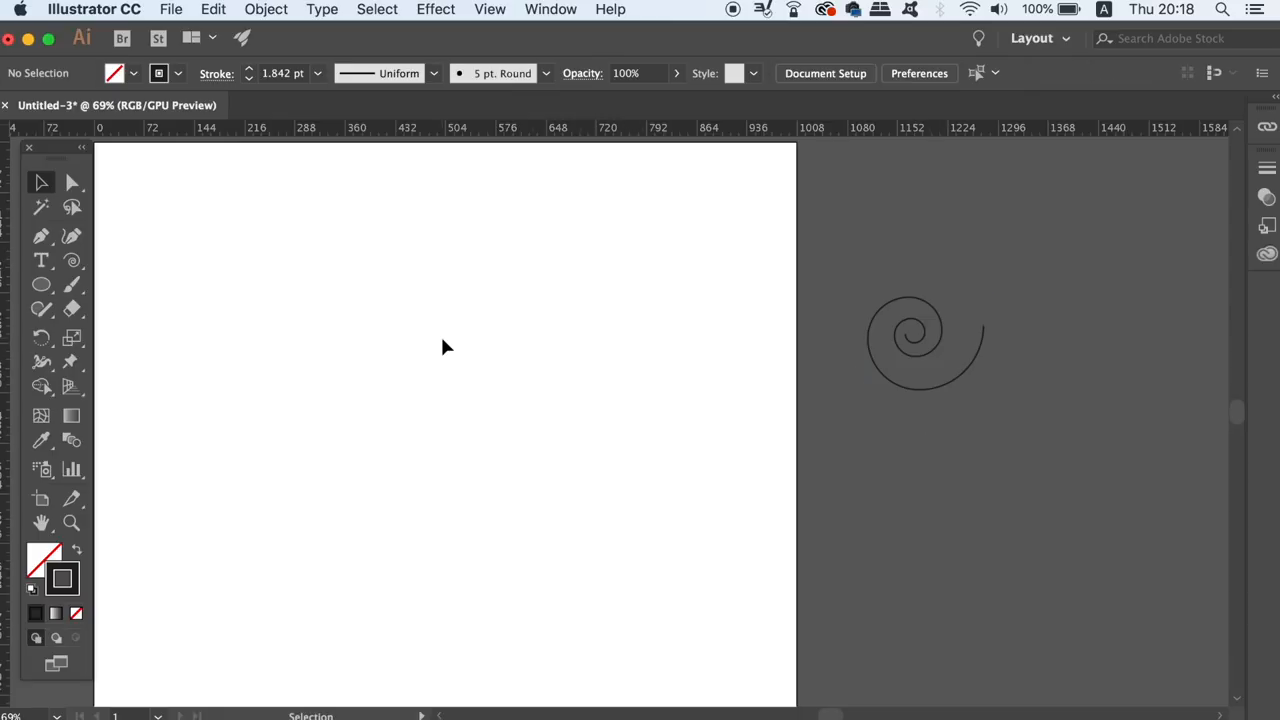
Draw a small circle near the artboard top and place an enlarged copy to its right.
click(41, 284)
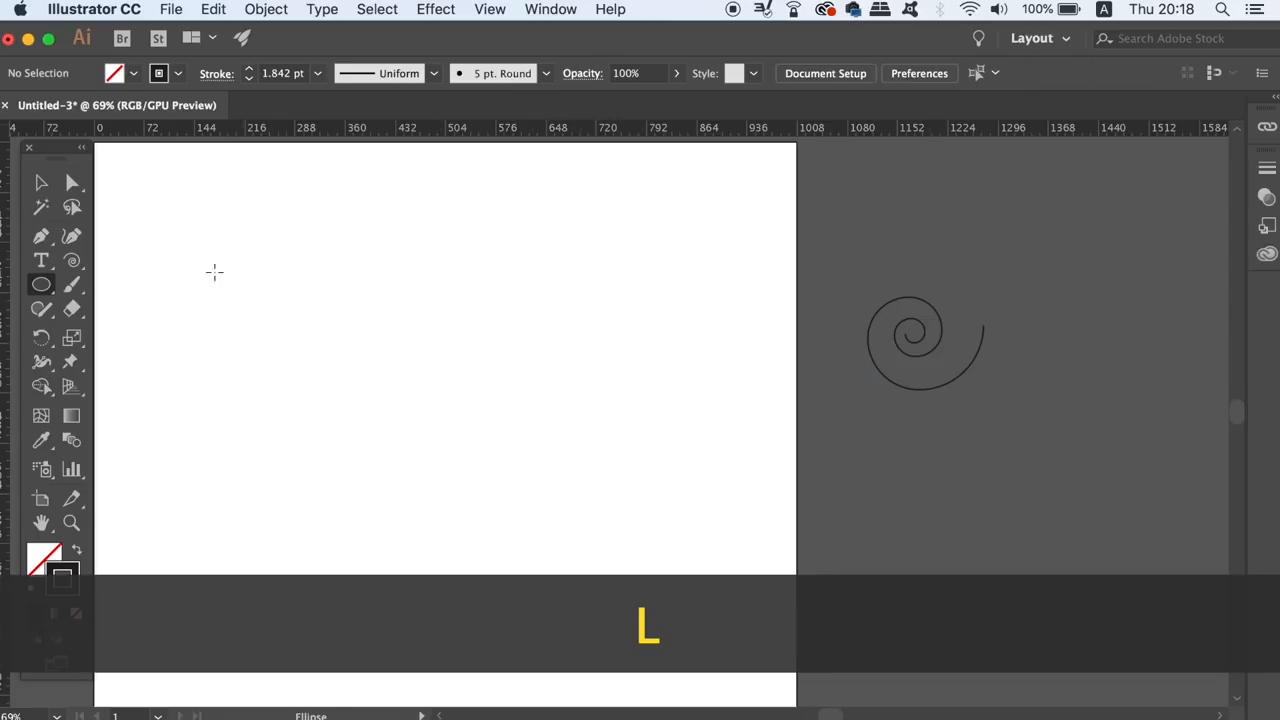
drag(190, 270, 230, 300)
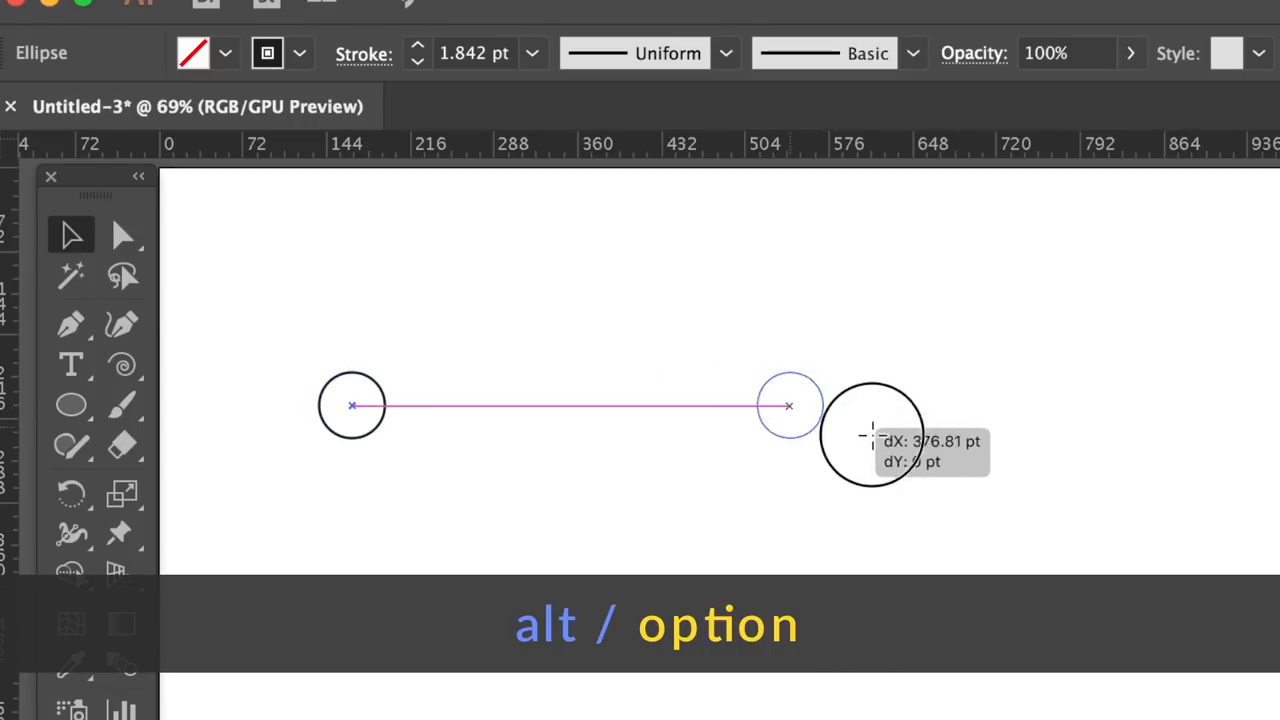
drag(790, 405, 910, 425)
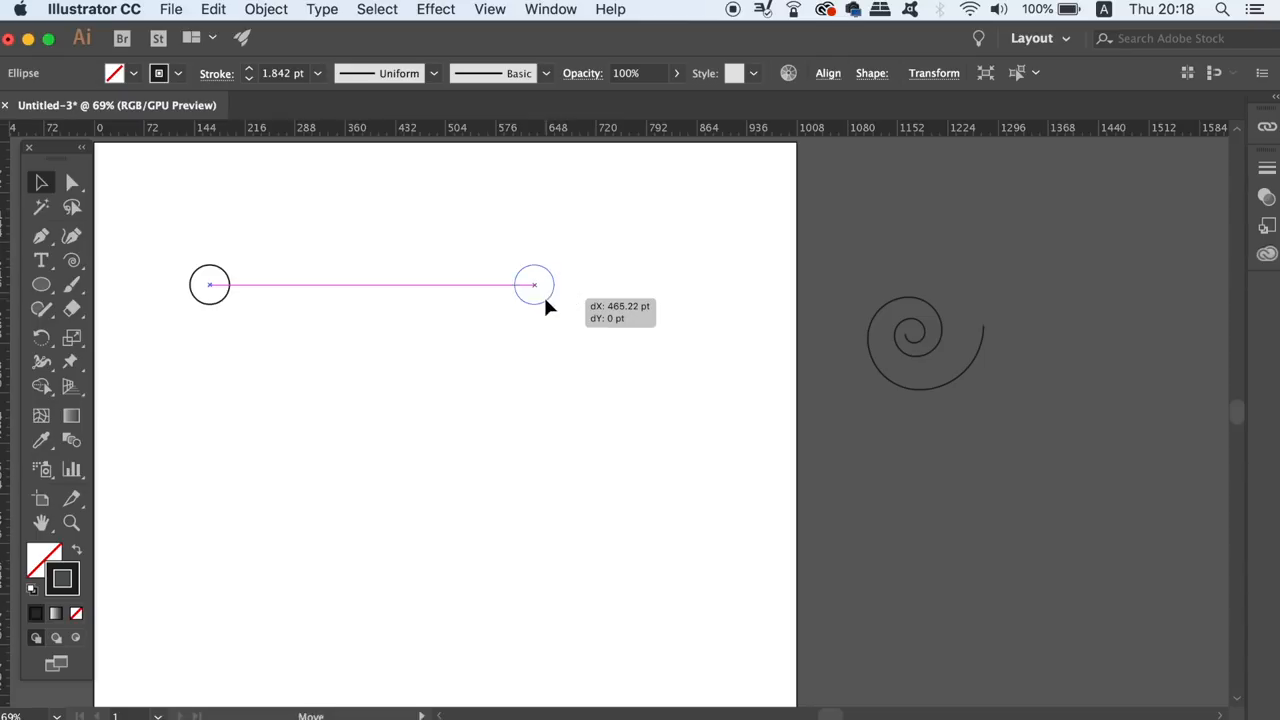
drag(533, 284, 605, 230)
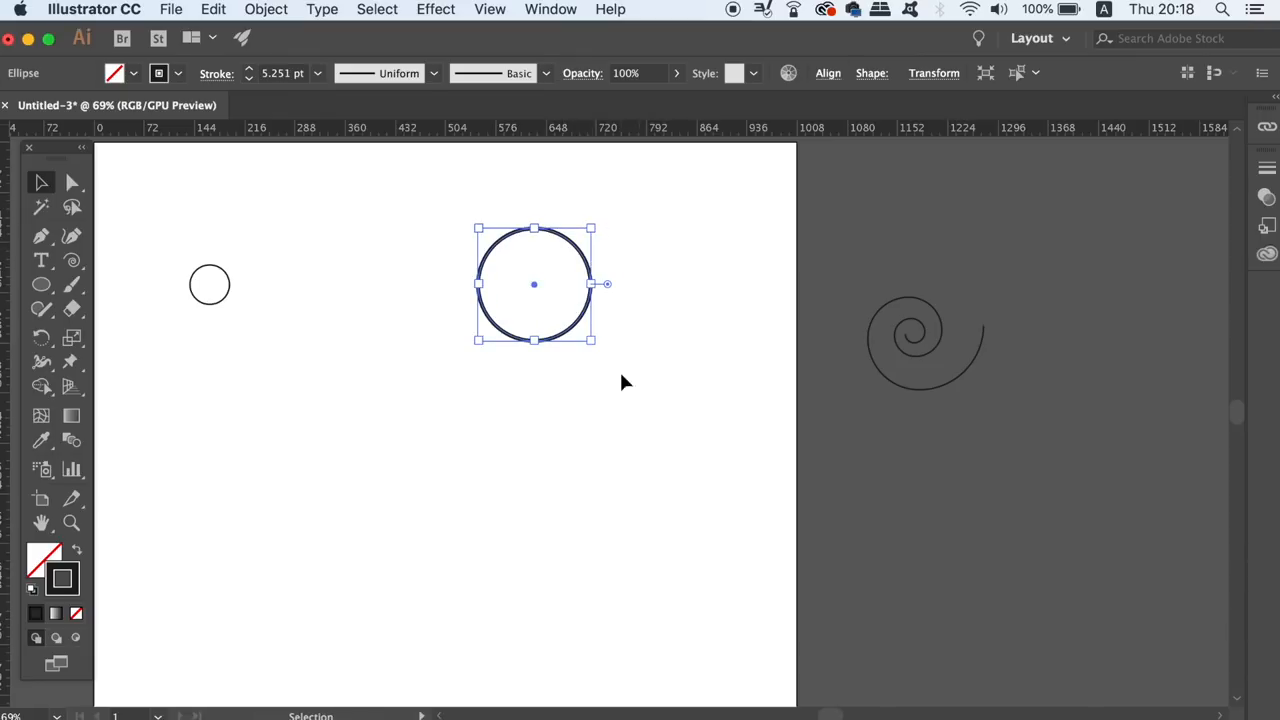
mouse_move(435, 360)
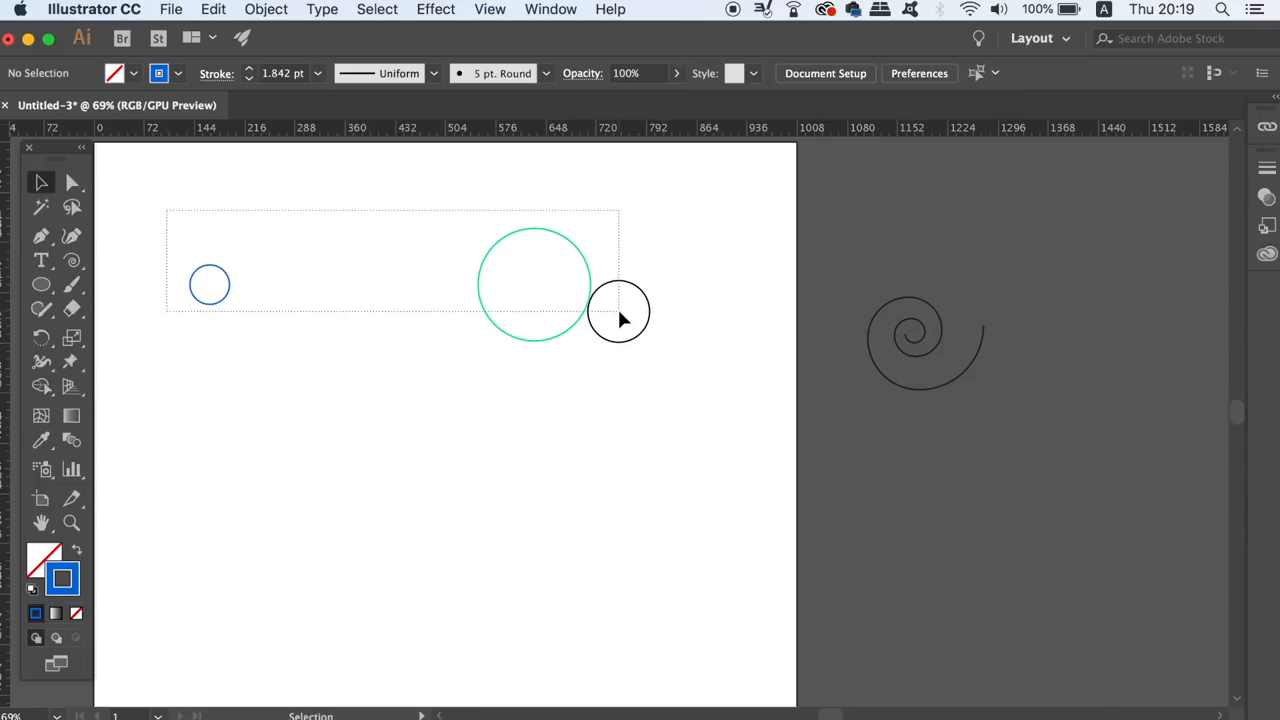
Set Blend Options to 20 specified steps and make a blend of both circles.
click(618, 310)
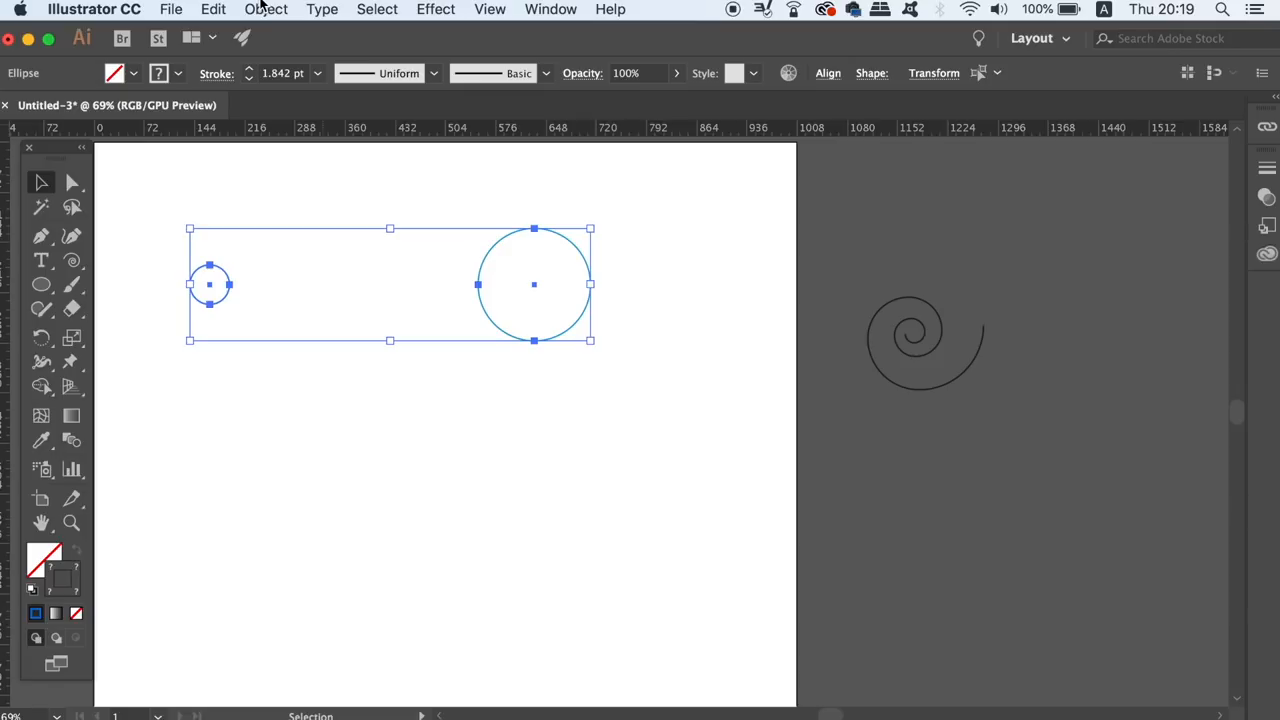
click(266, 9)
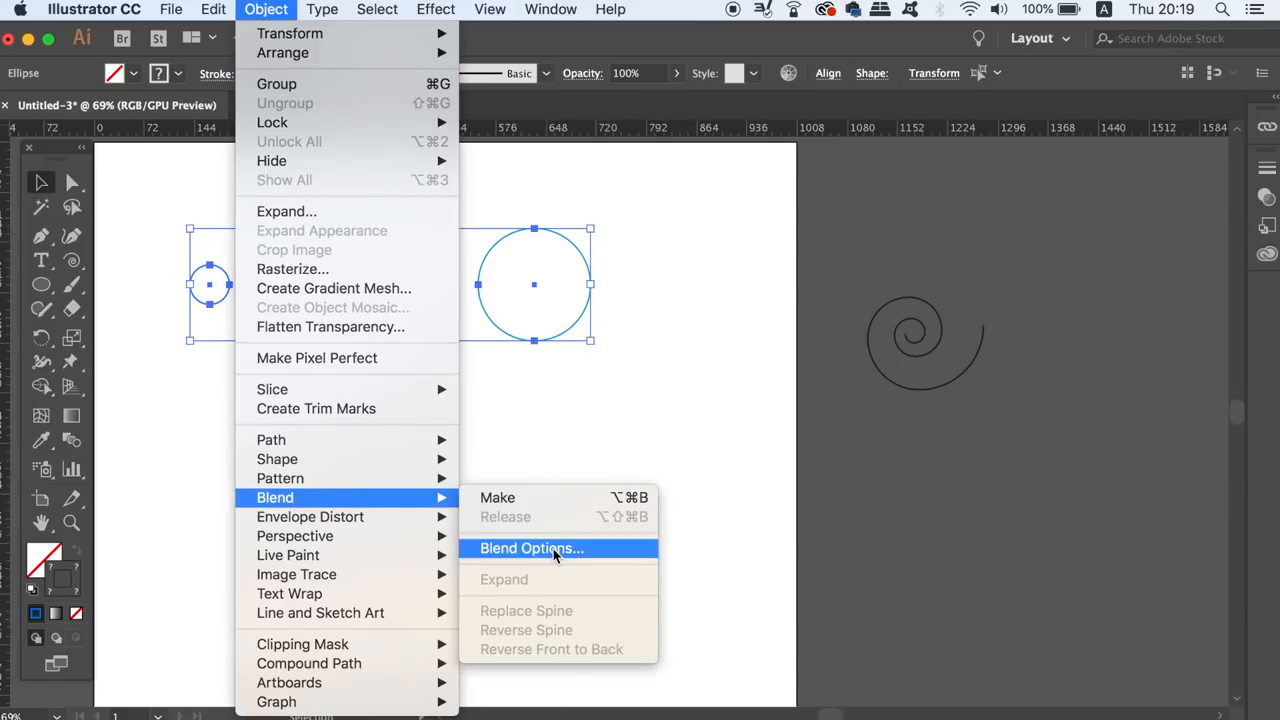
click(531, 548)
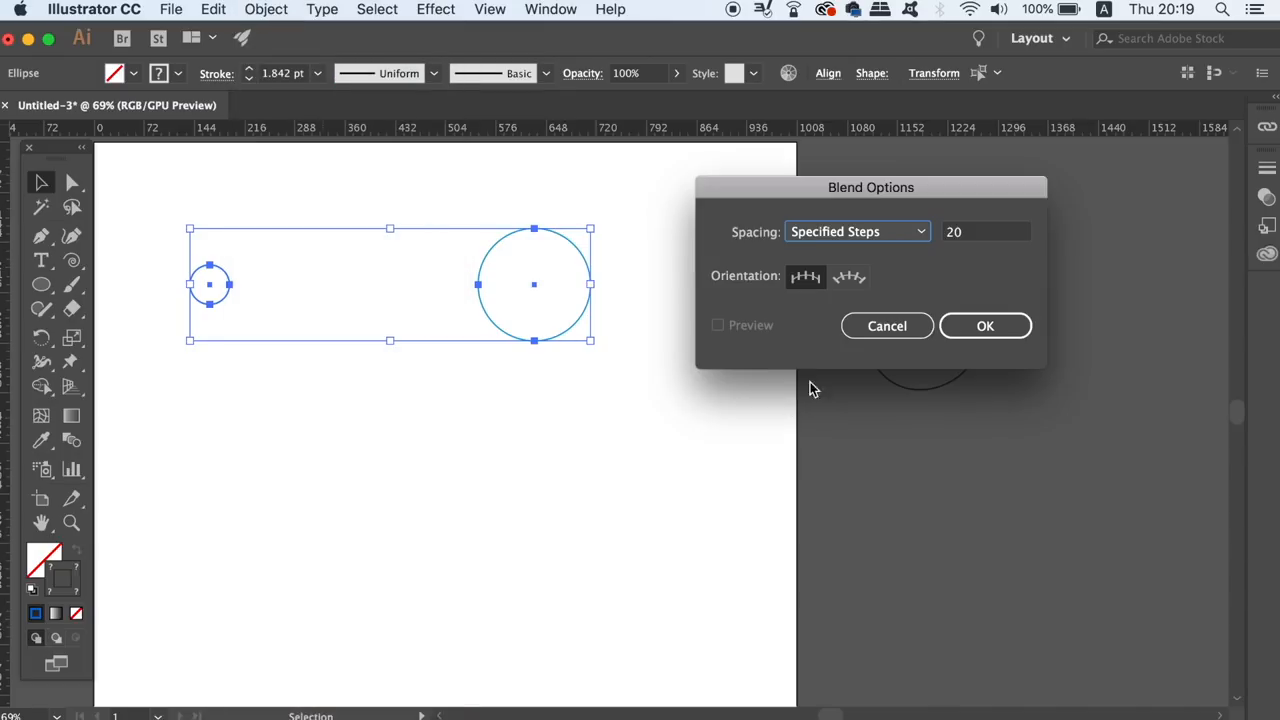
mouse_move(985, 241)
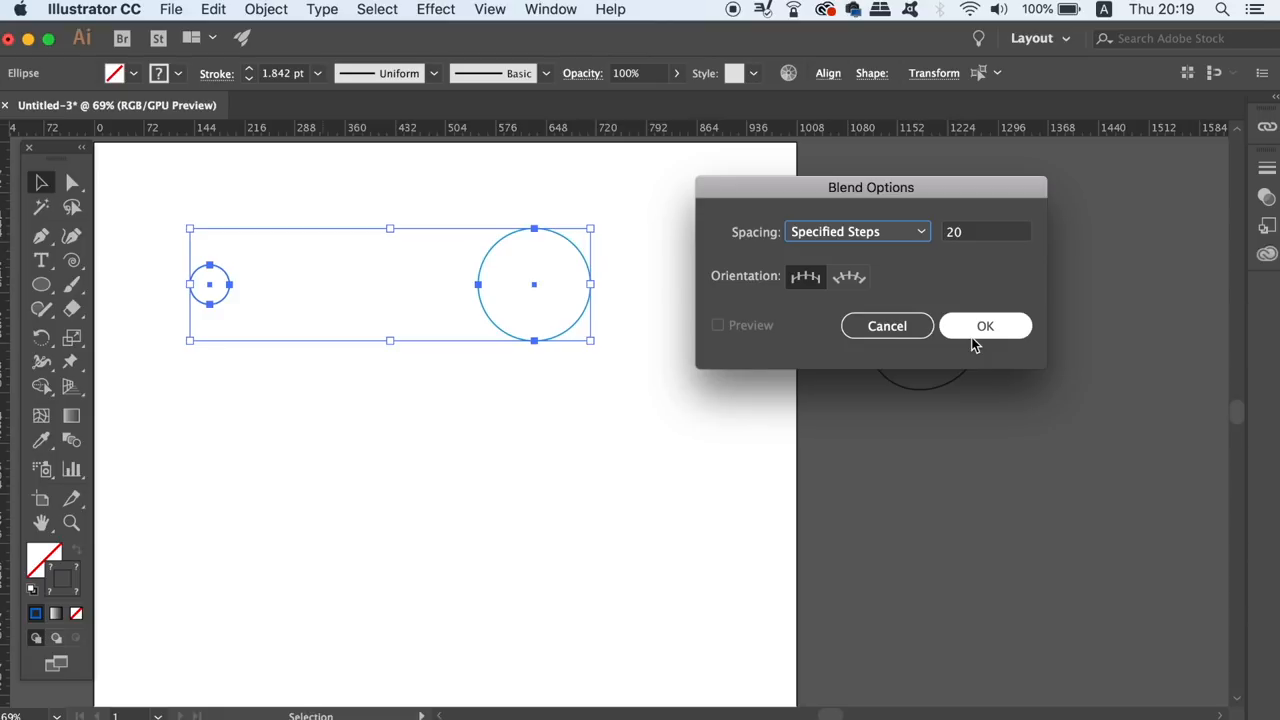
click(266, 9)
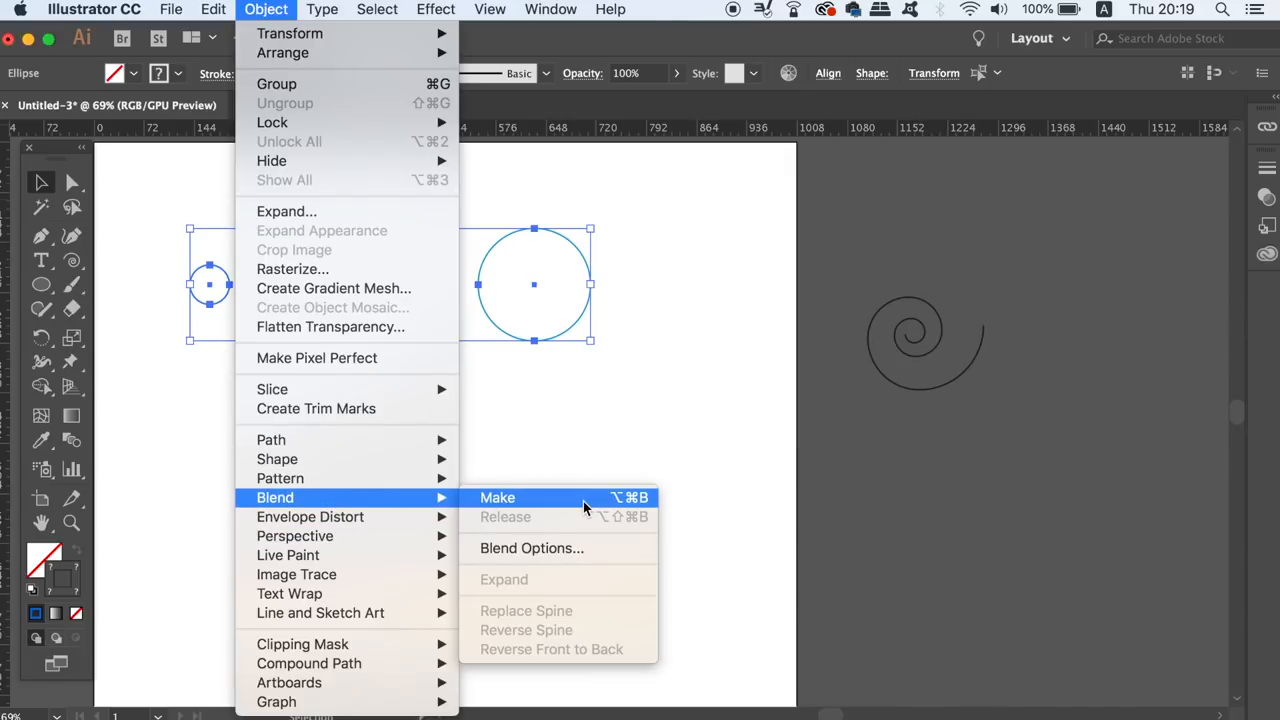
click(497, 497)
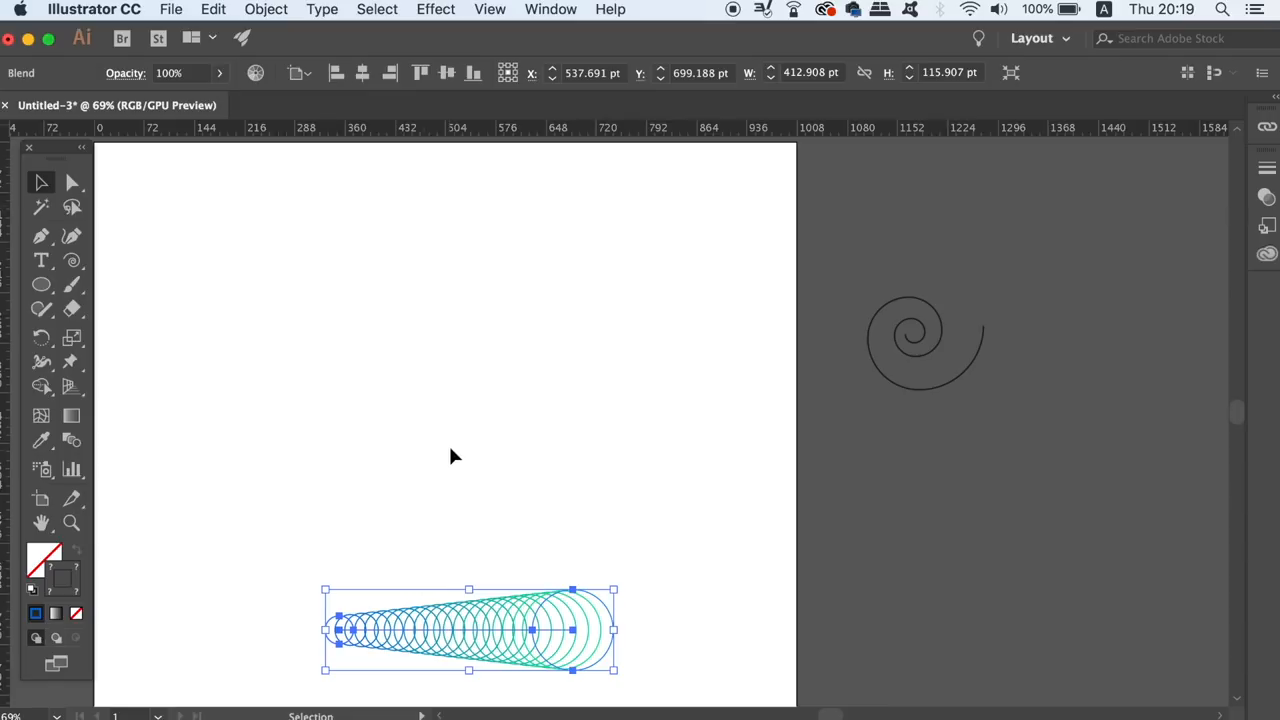
mouse_move(923, 363)
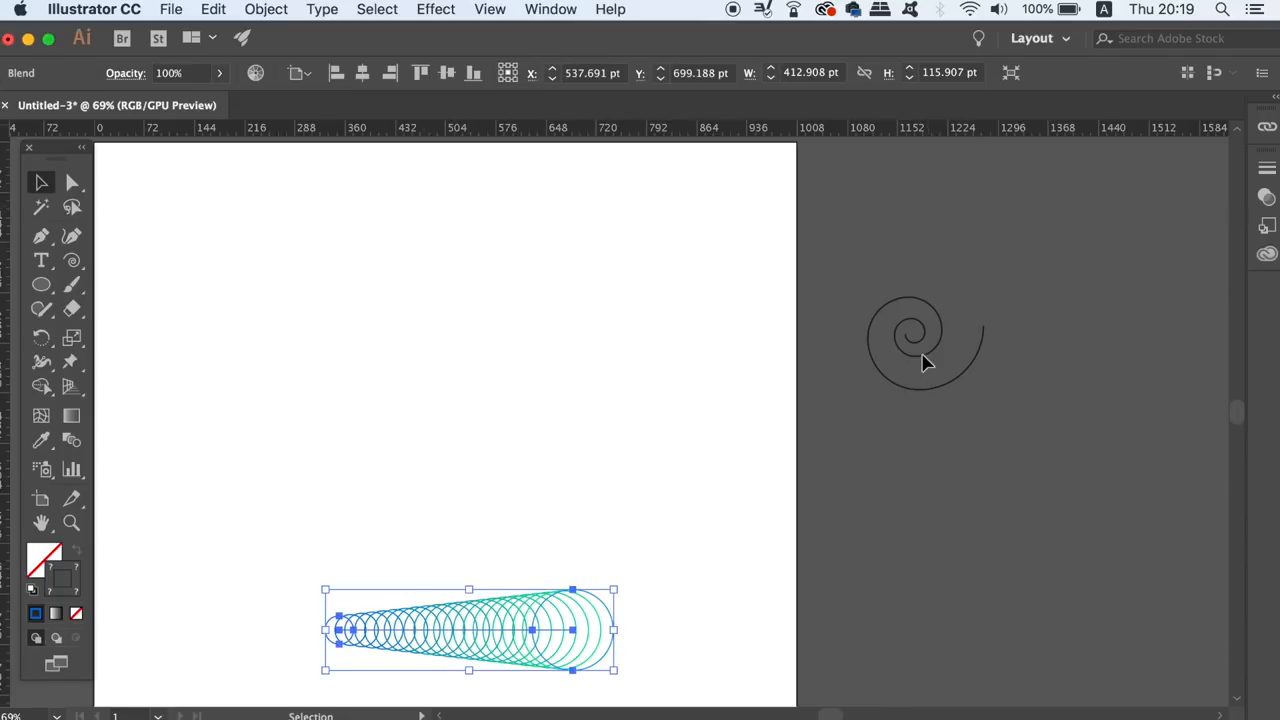
Move the spiral onto the artboard, thin its stroke, and use it as the blend's spine.
drag(920, 340, 460, 340)
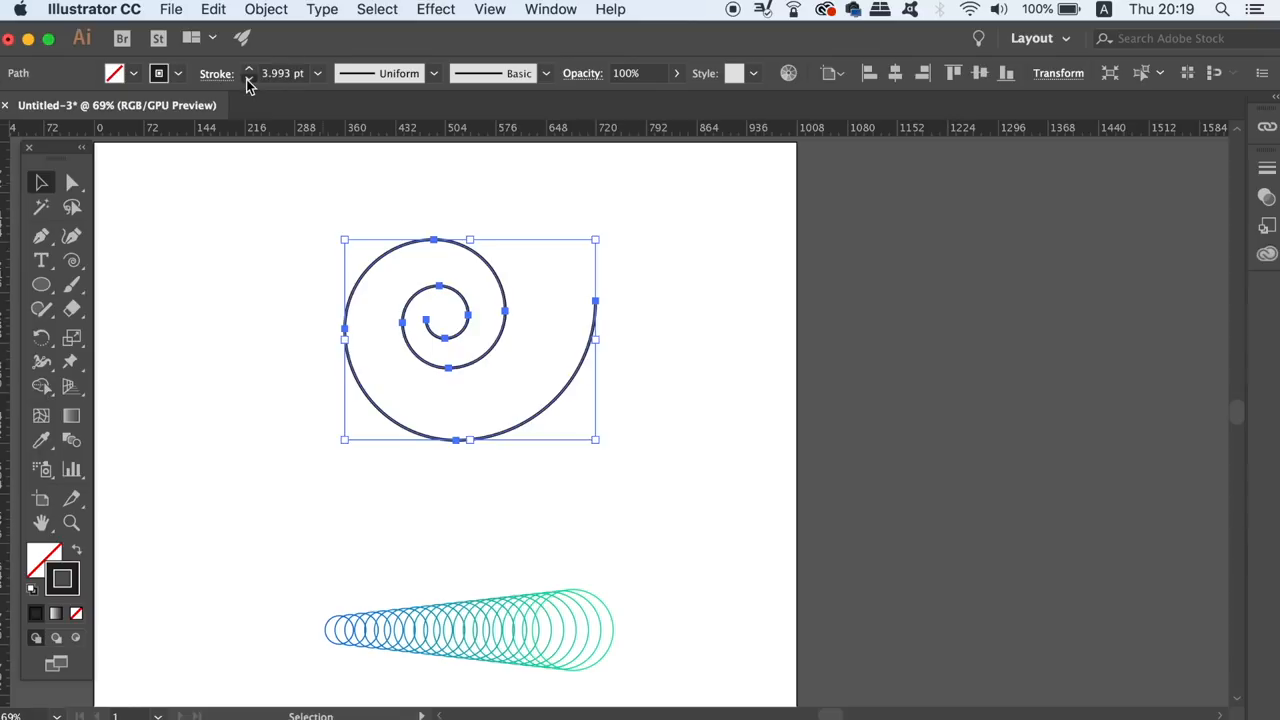
click(208, 217)
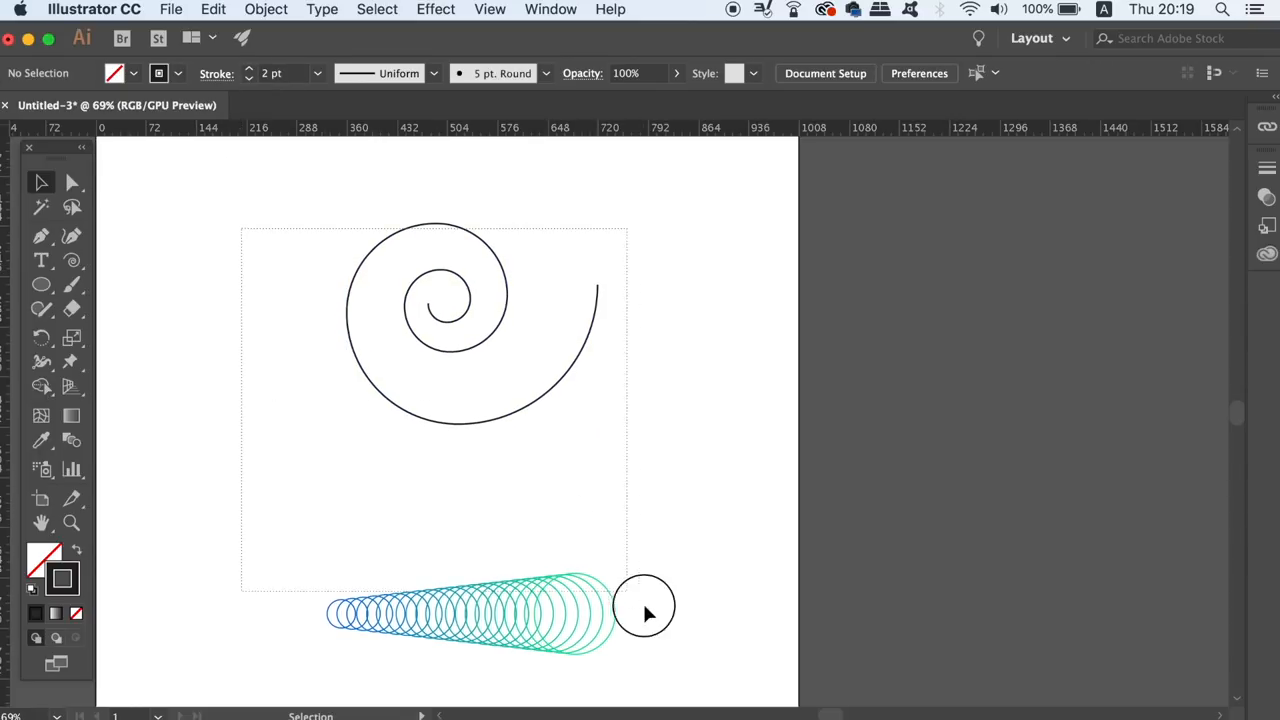
click(265, 9)
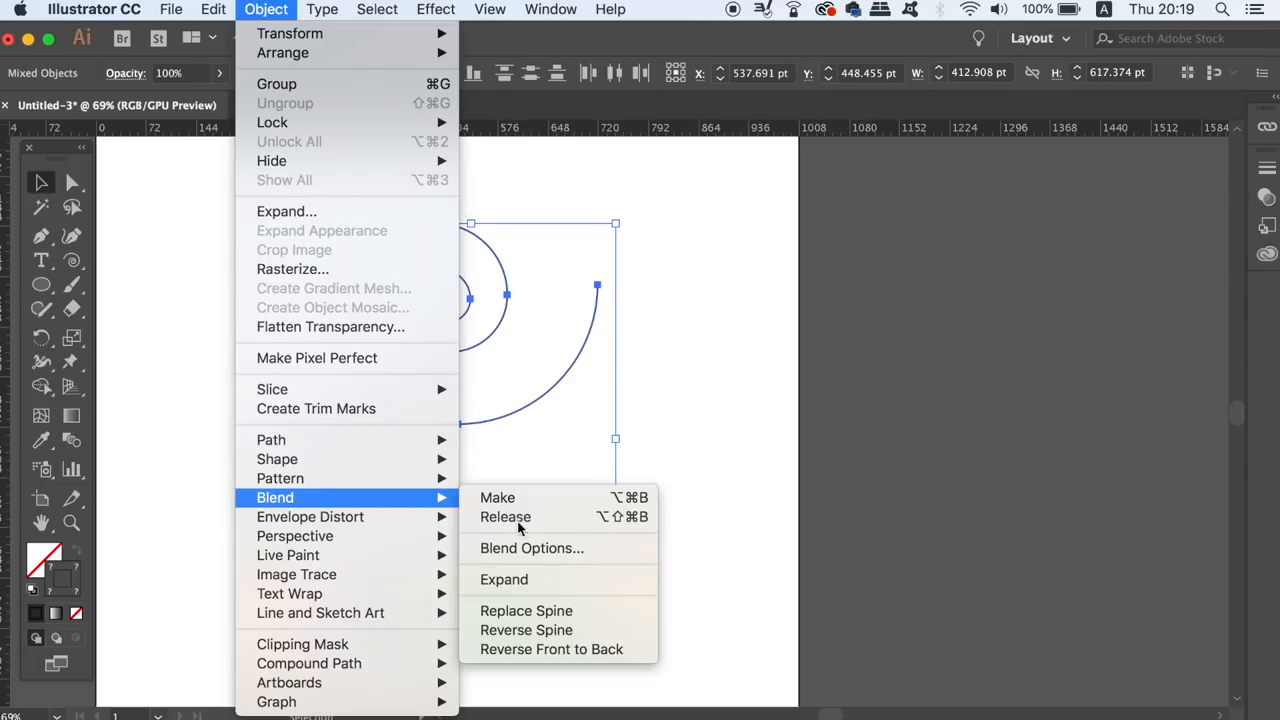
mouse_move(525, 611)
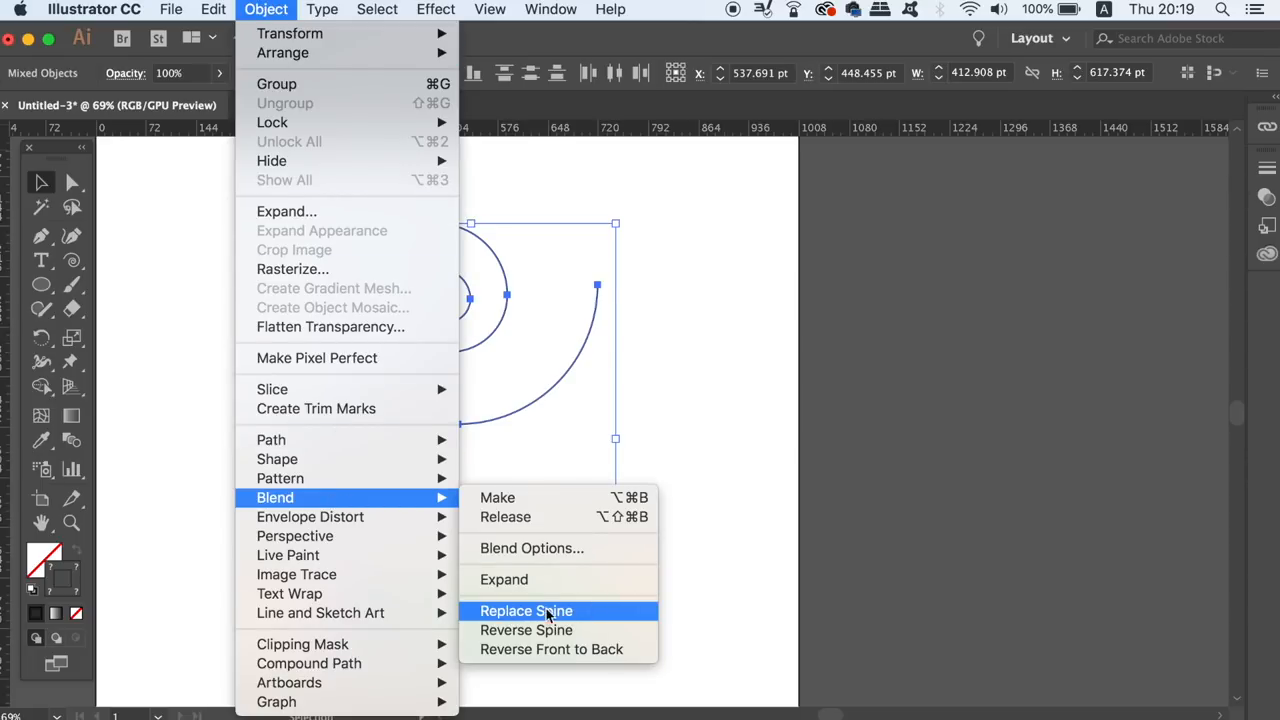
click(526, 610)
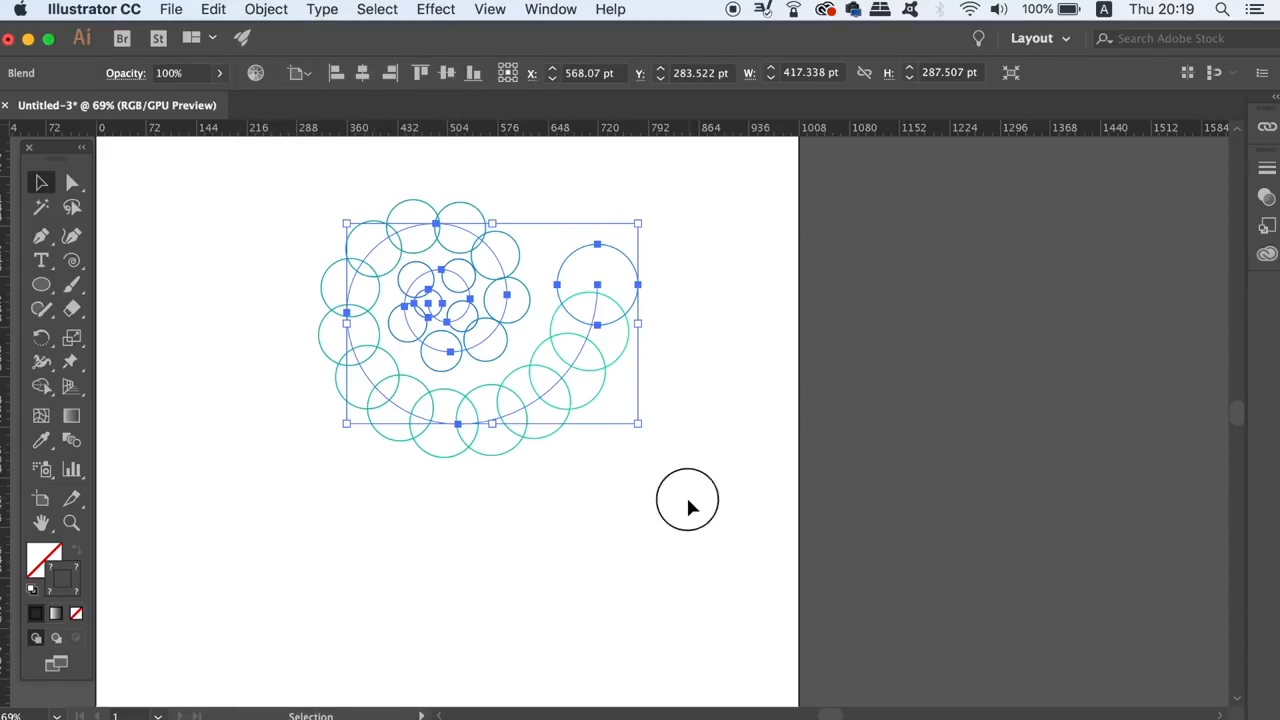
click(408, 606)
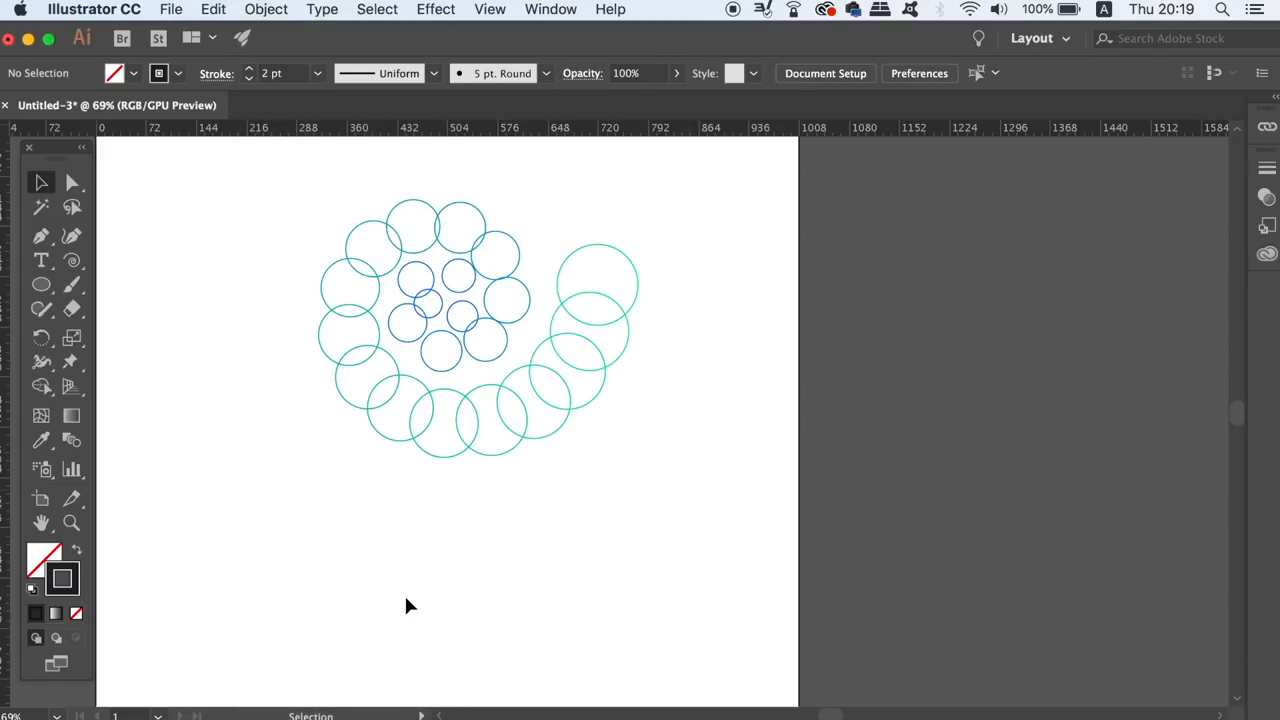
mouse_move(650, 430)
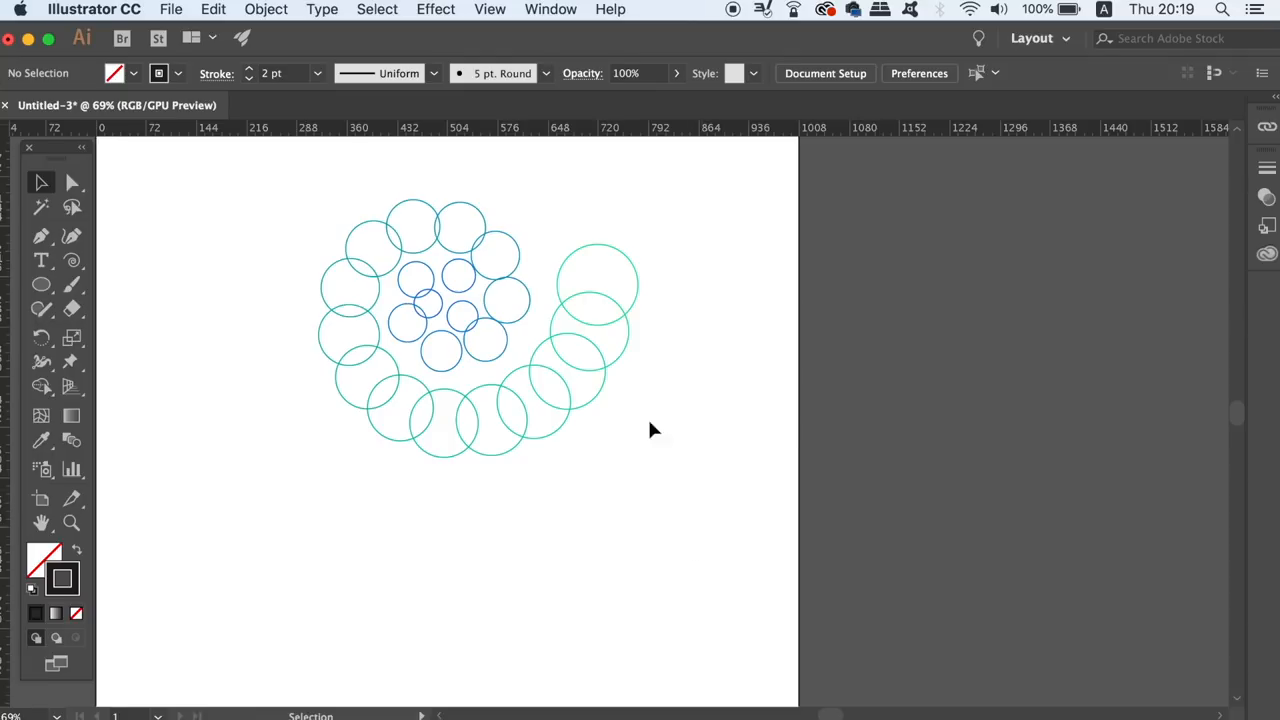
Open the circle blend's Blend Options with Preview on to set 150 specified steps.
click(266, 9)
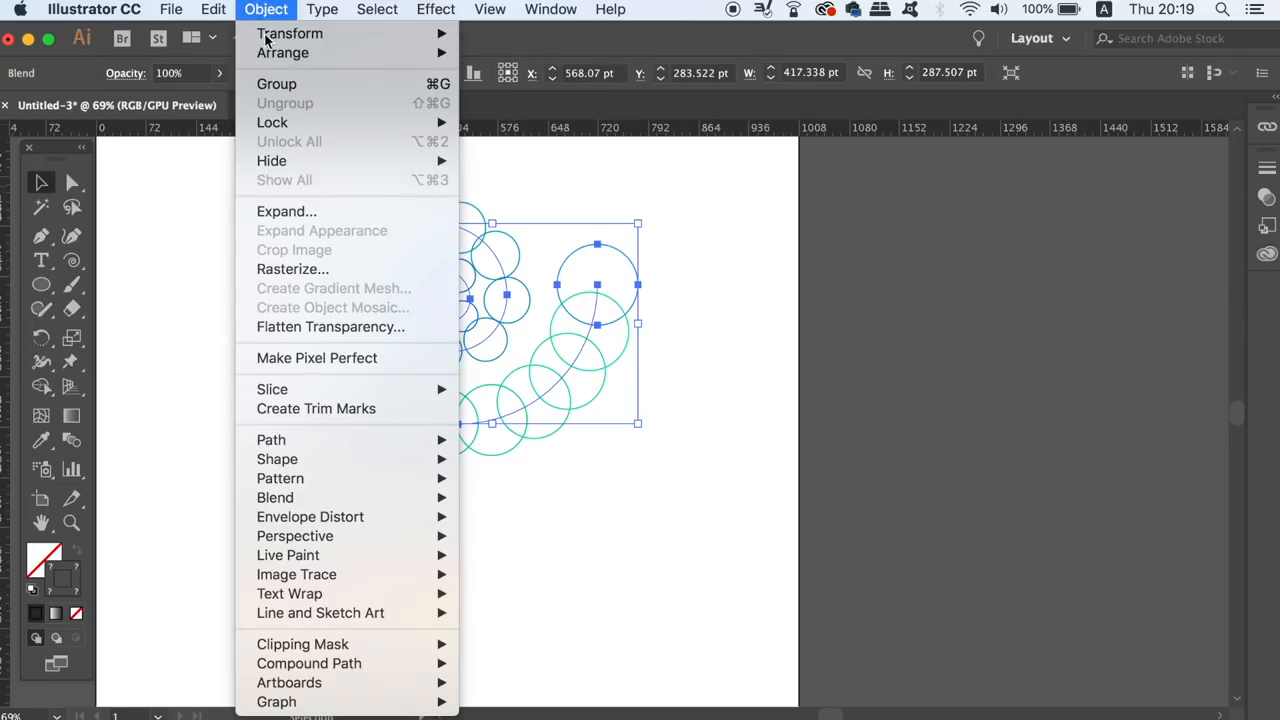
mouse_move(275, 497)
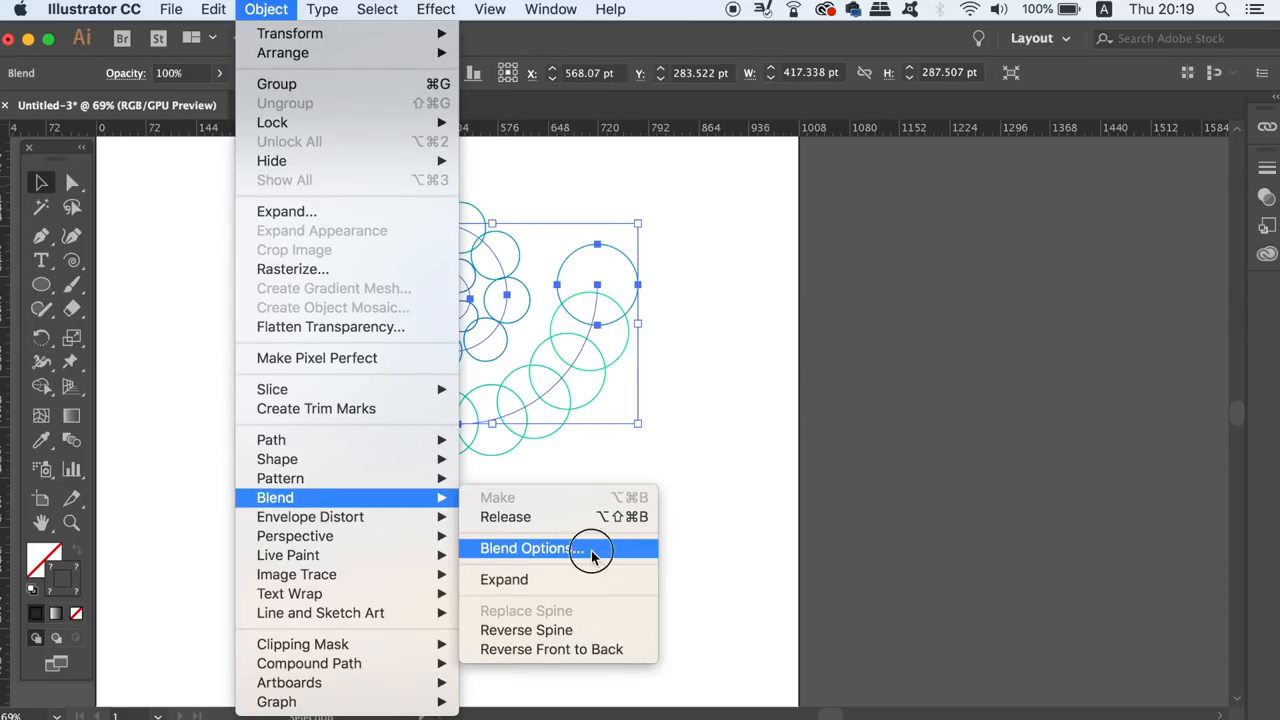
click(531, 548)
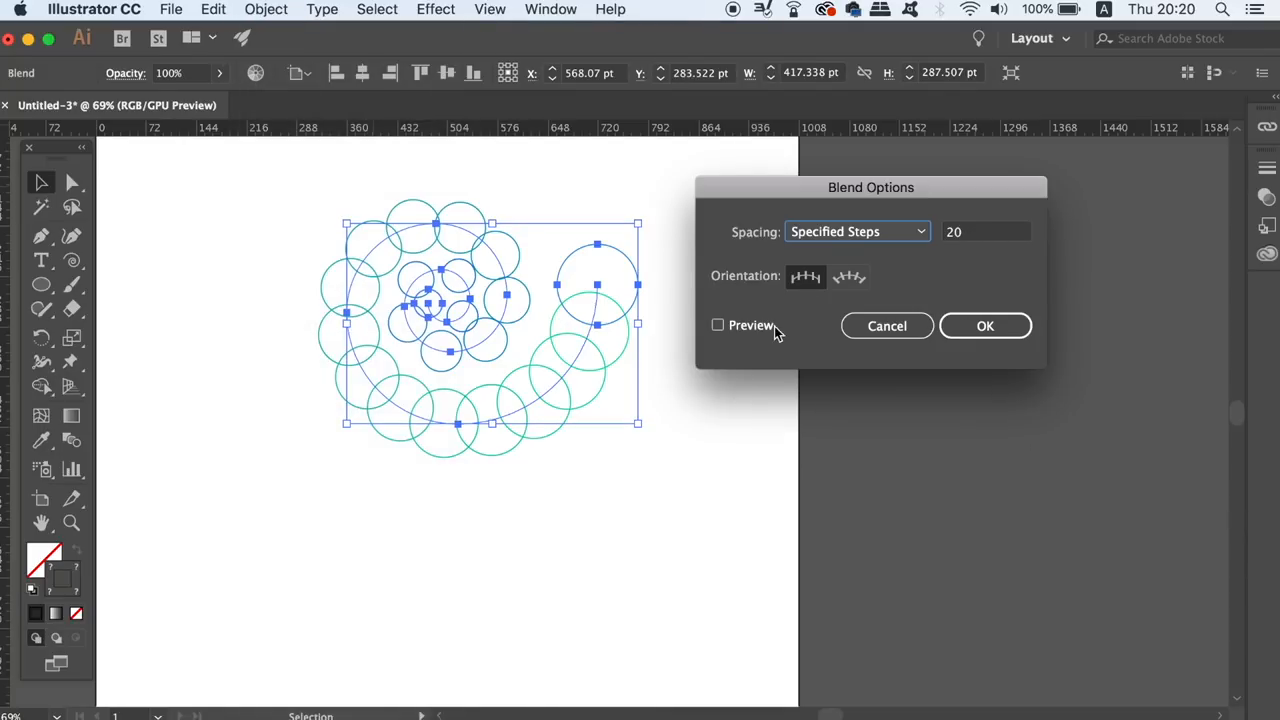
click(717, 324)
text(150)
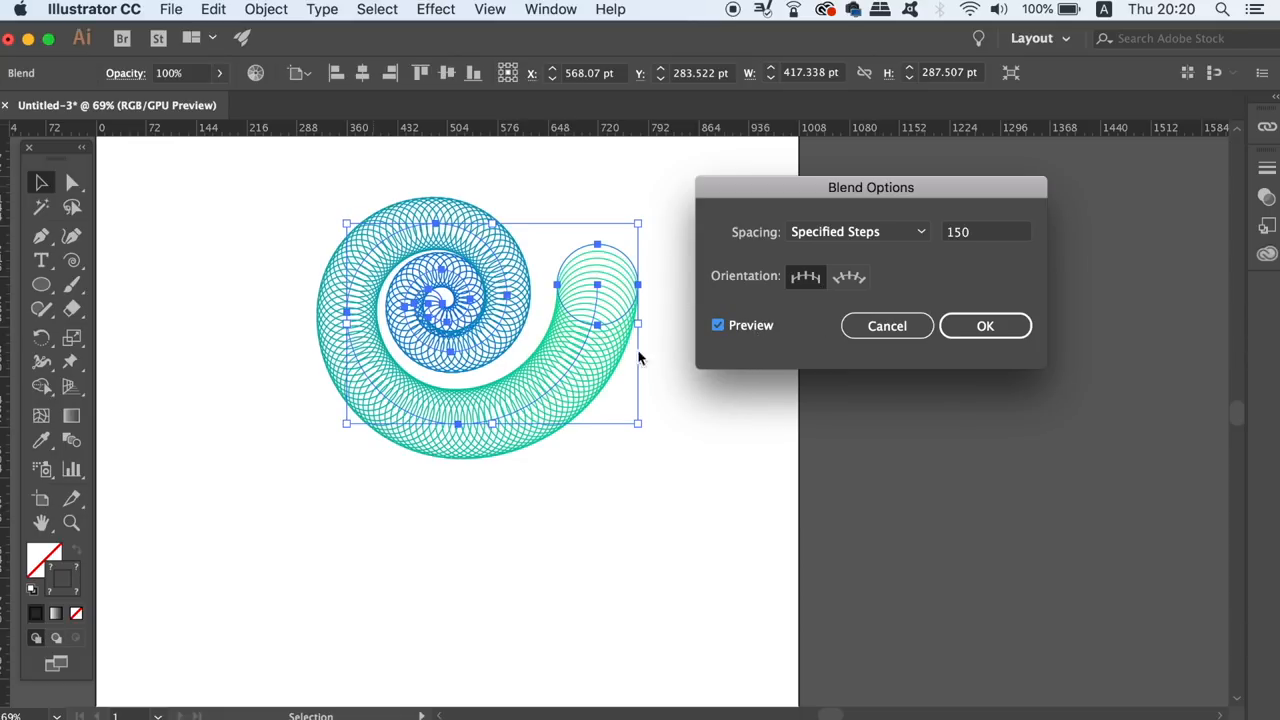
mouse_move(550, 345)
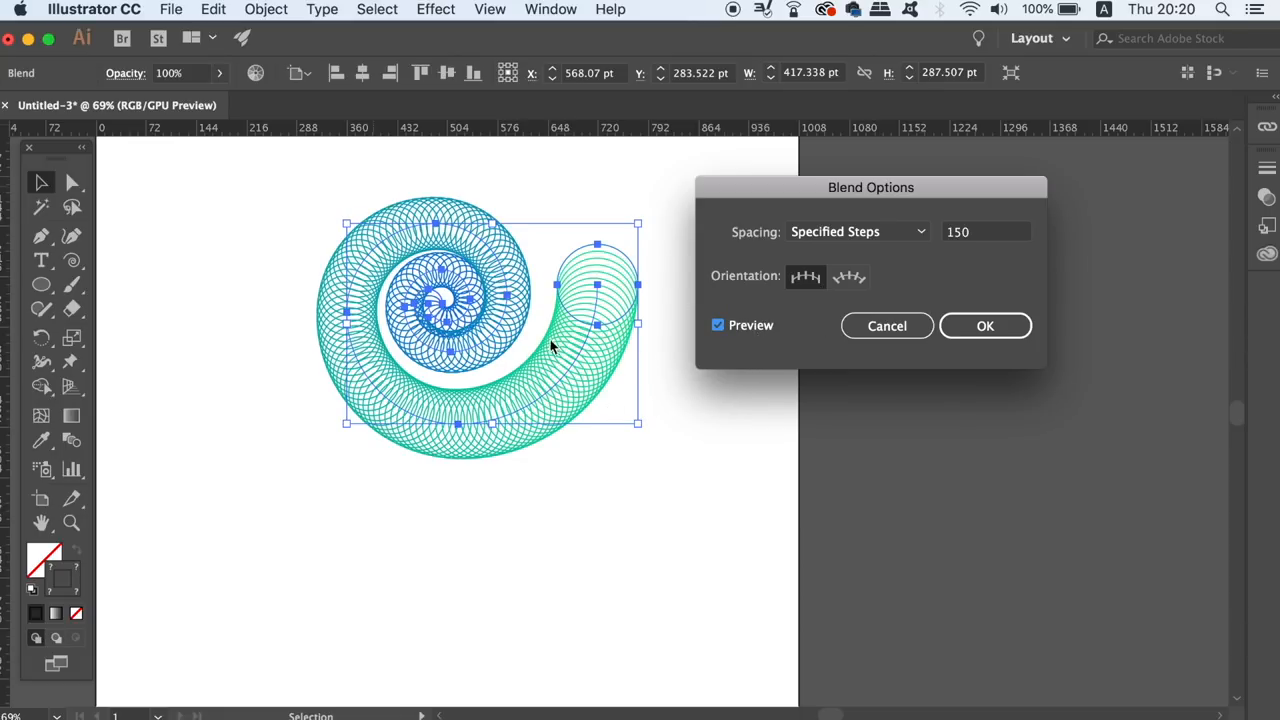